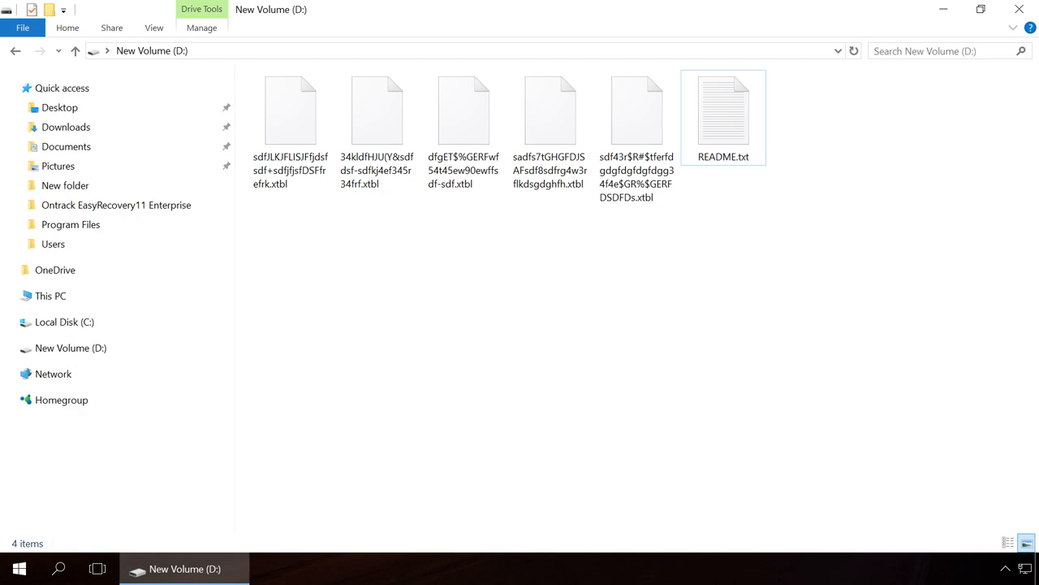
Go to This PC's drive list and bring up the context actions for USB DRIVE (E:)
click(50, 296)
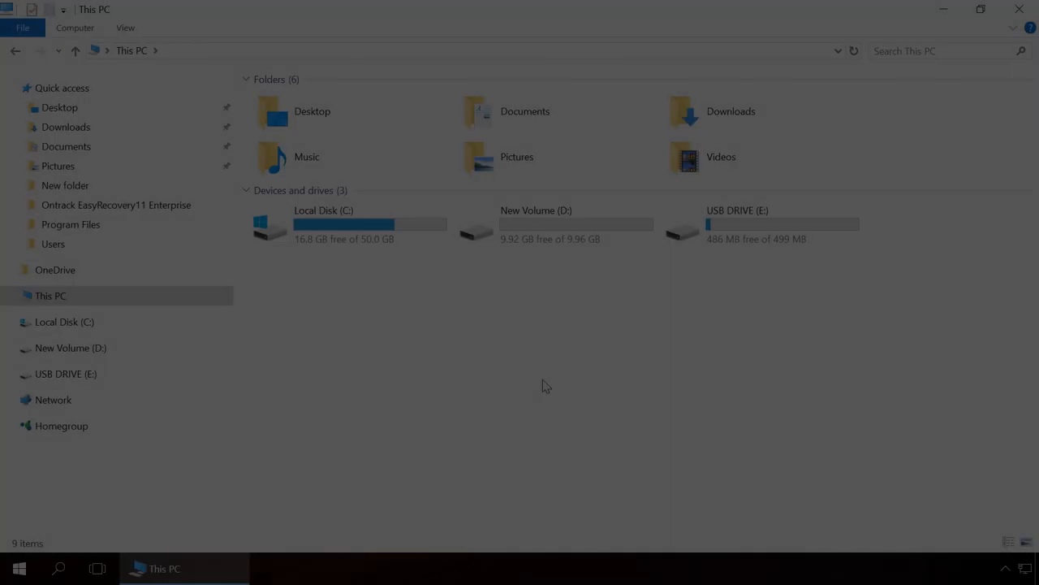
click(760, 224)
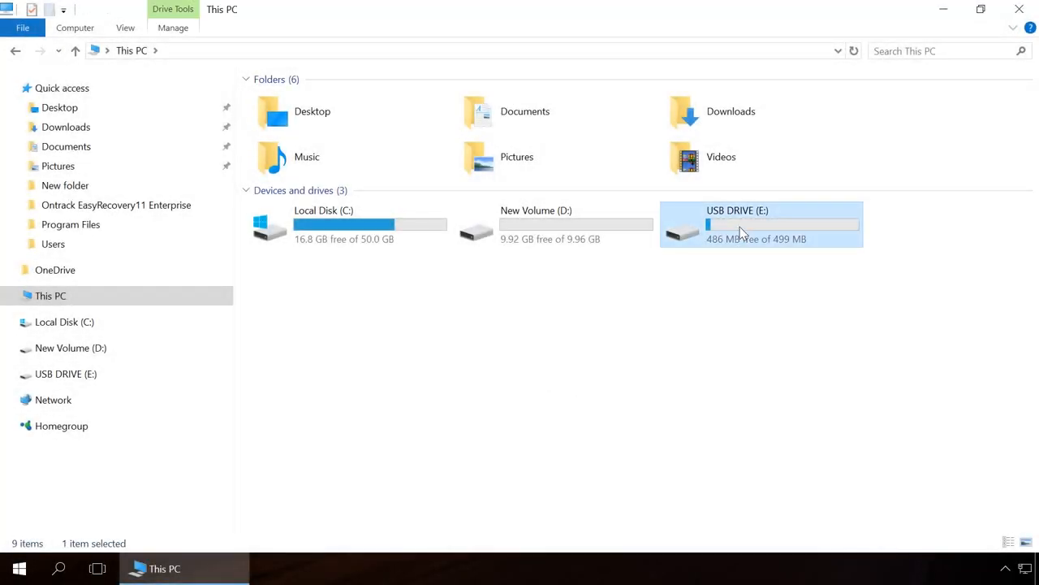
right_click(739, 231)
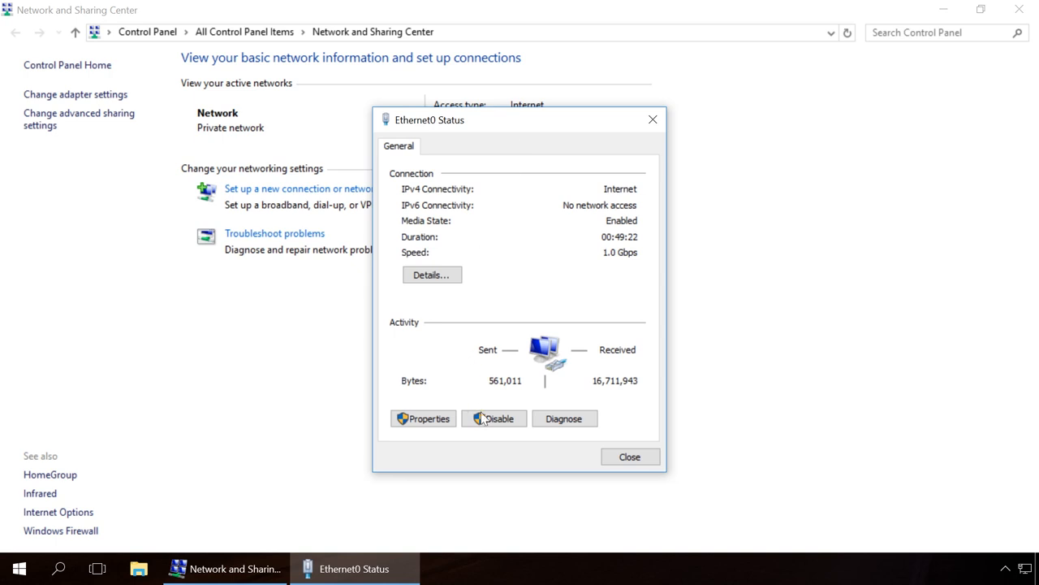
Disable the Ethernet0 adapter so the computer is cut off from the network
click(494, 419)
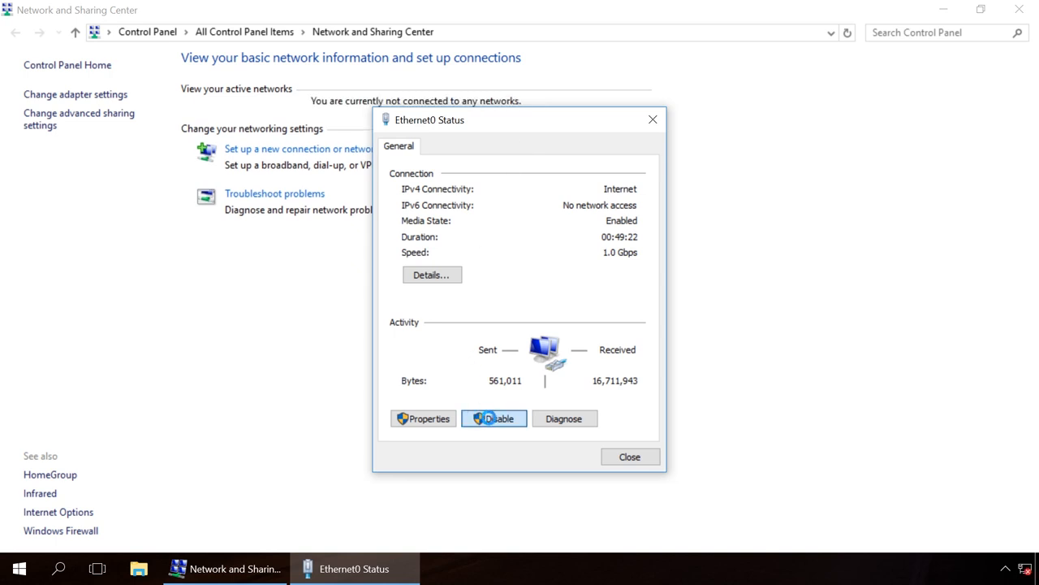
click(493, 419)
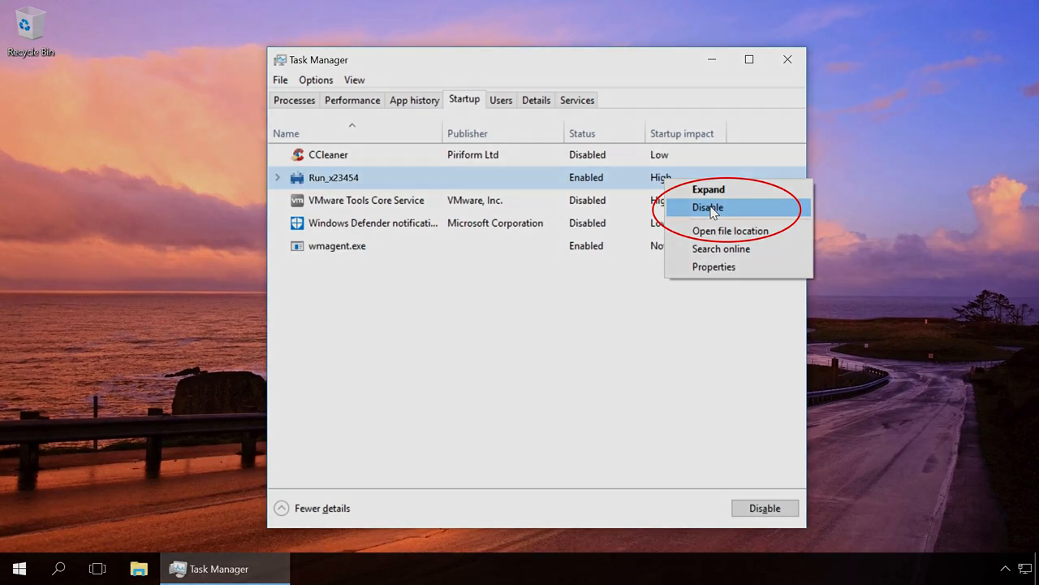
Bring up the Win+X system administration tools menu after disabling Run_x23454
right_click(16, 569)
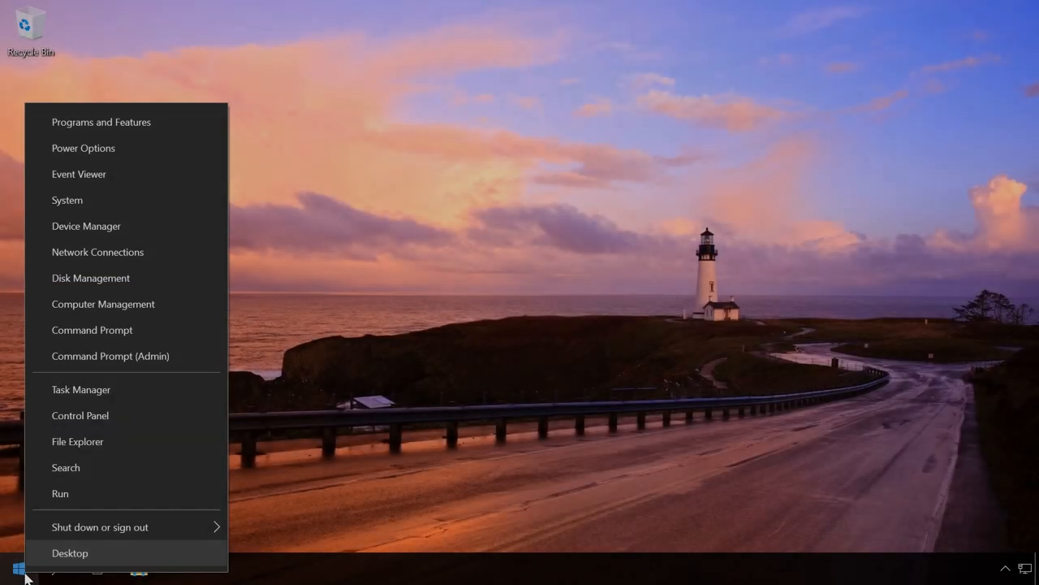
Disable the unknown daily task listed in Computer Management's Task Scheduler Library
click(70, 553)
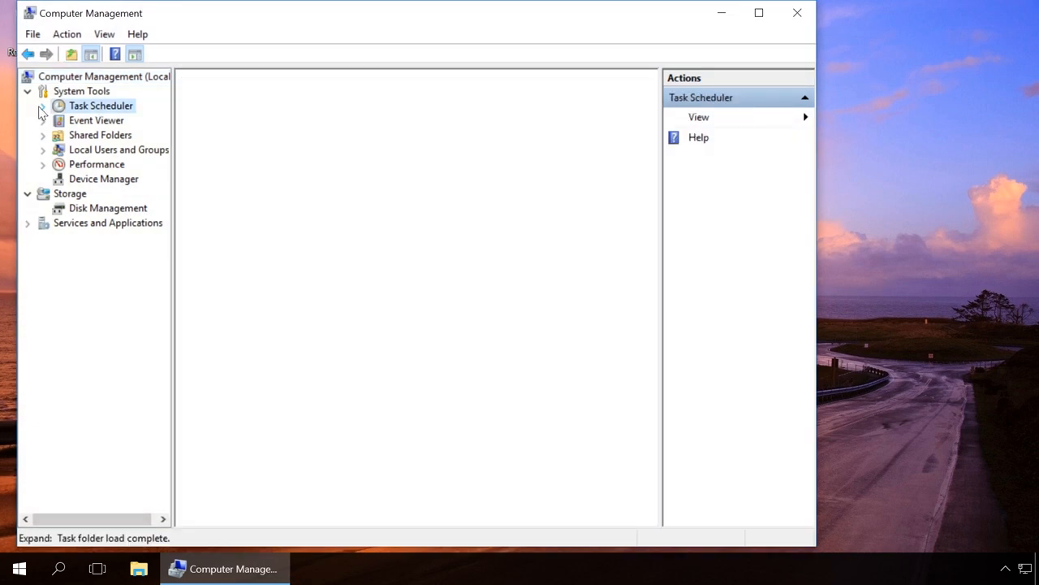
click(43, 106)
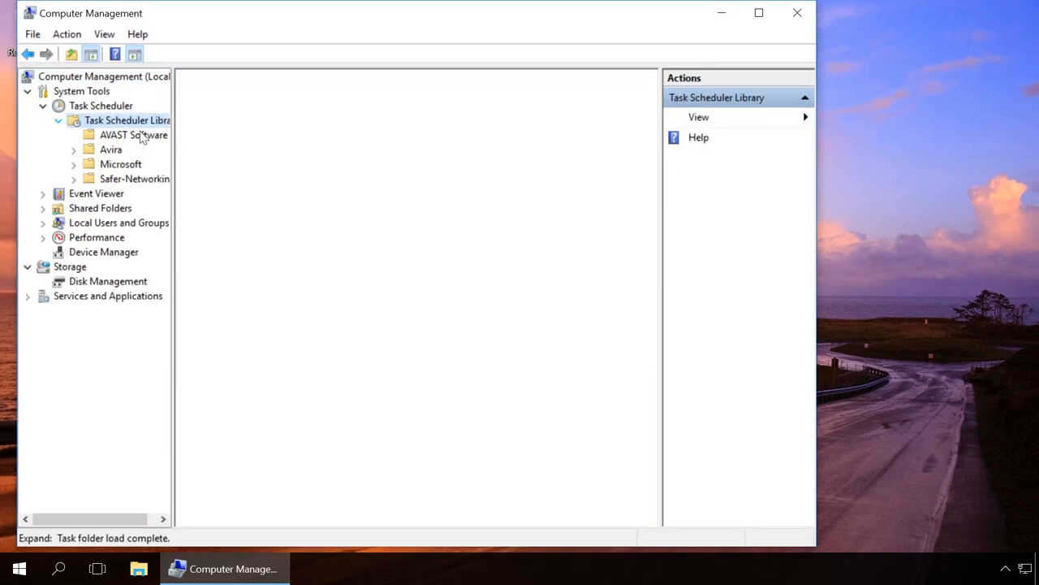
click(127, 121)
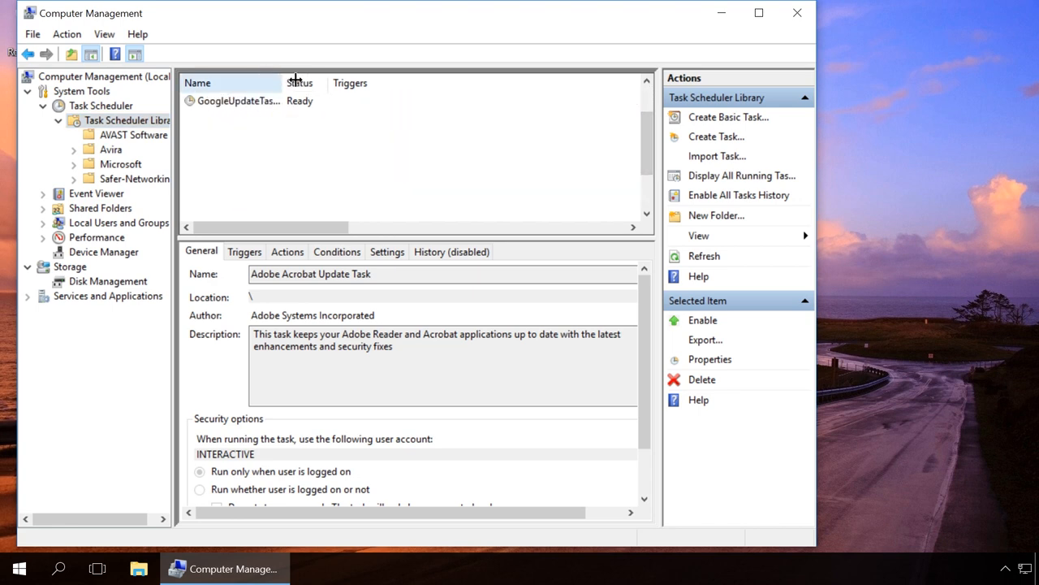
right_click(228, 177)
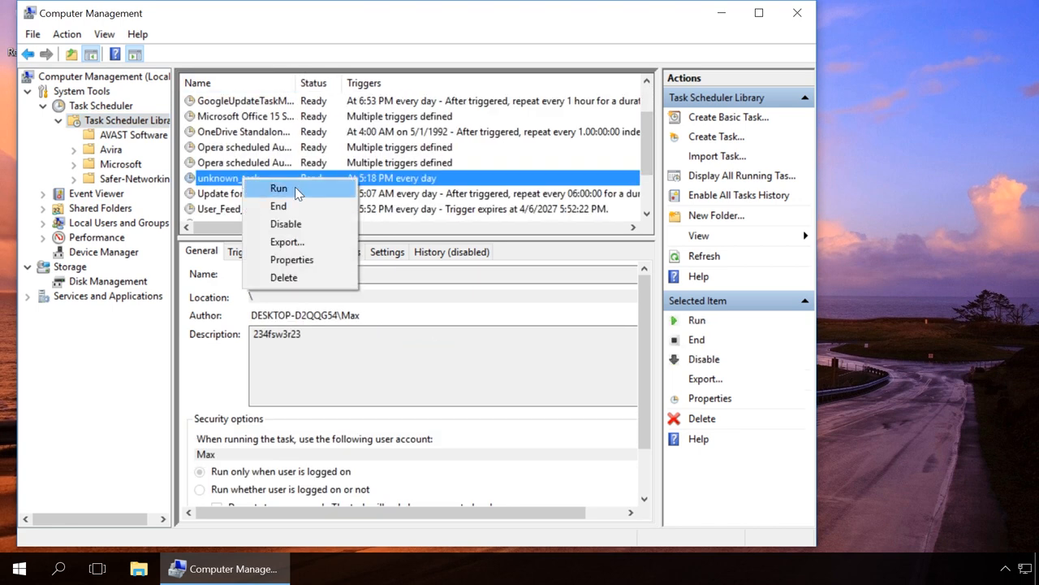
click(283, 276)
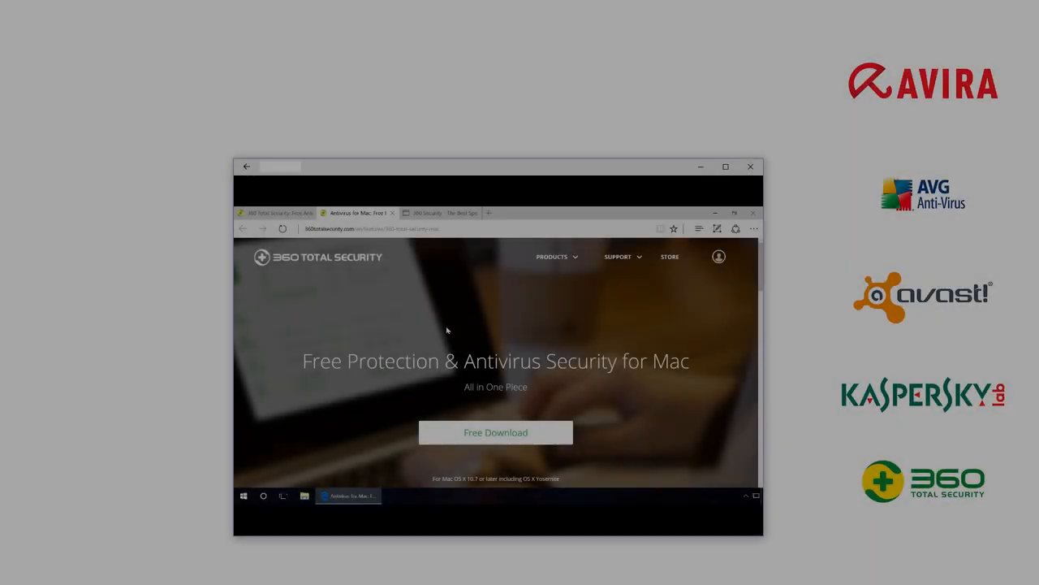
Download the free 360 antivirus, start a threat check and confirm Internet Protection setup
click(435, 212)
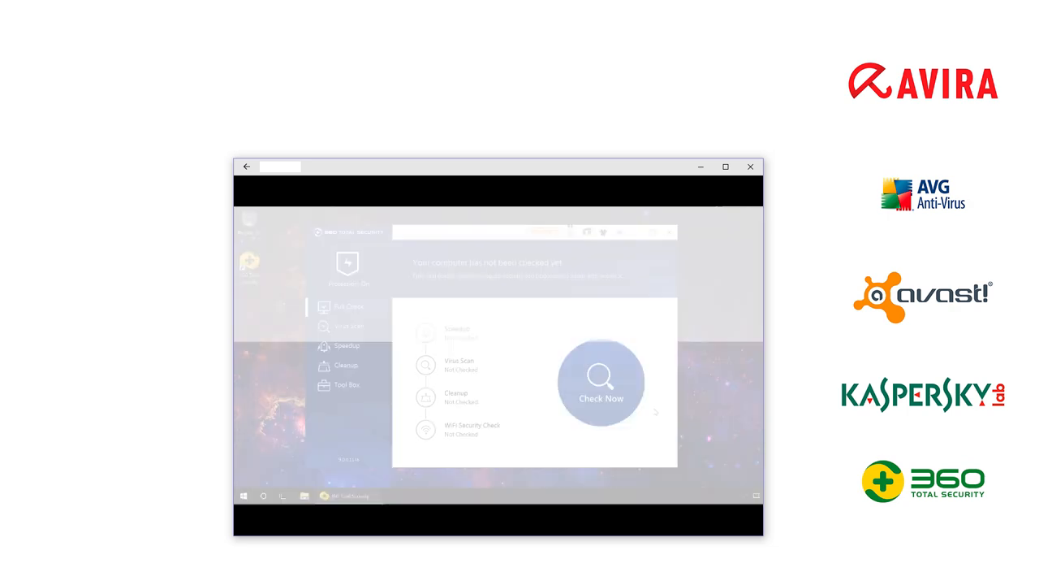
click(601, 382)
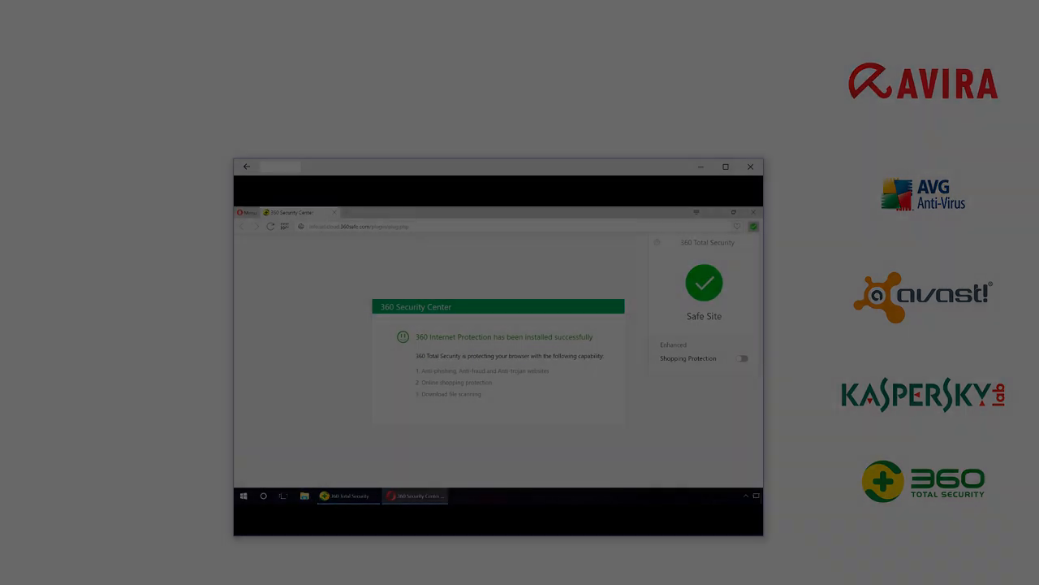
click(751, 166)
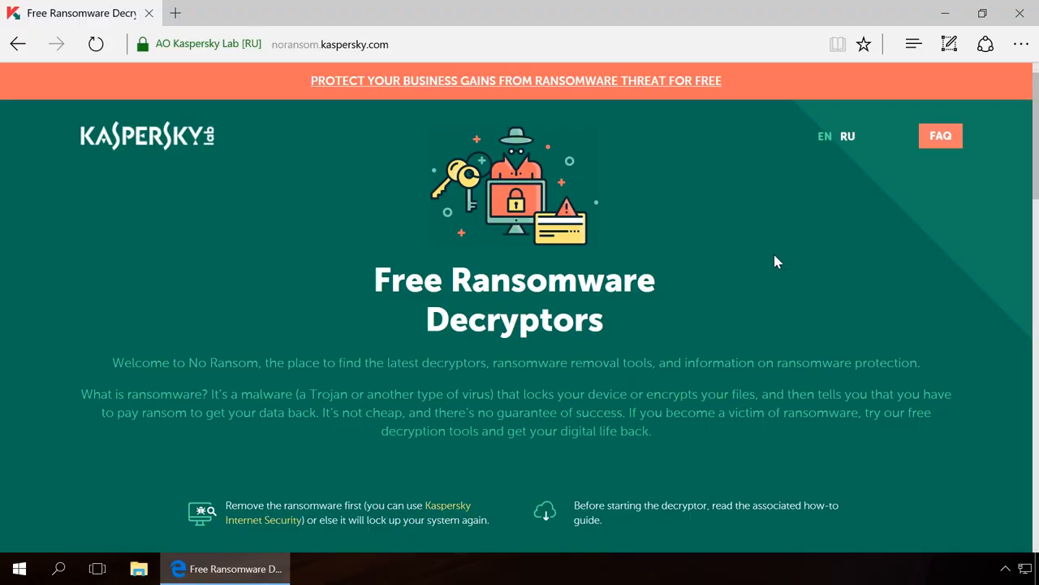
mouse_move(874, 250)
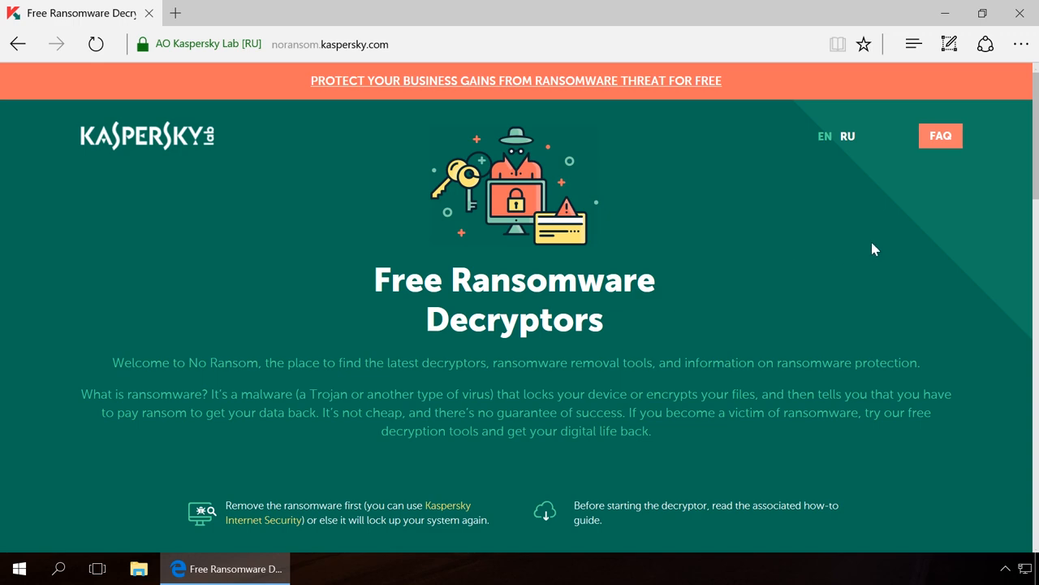
Search Kaspersky No Ransom for the xtbl extension, which matches Shade Decryptor
scroll(down, 3)
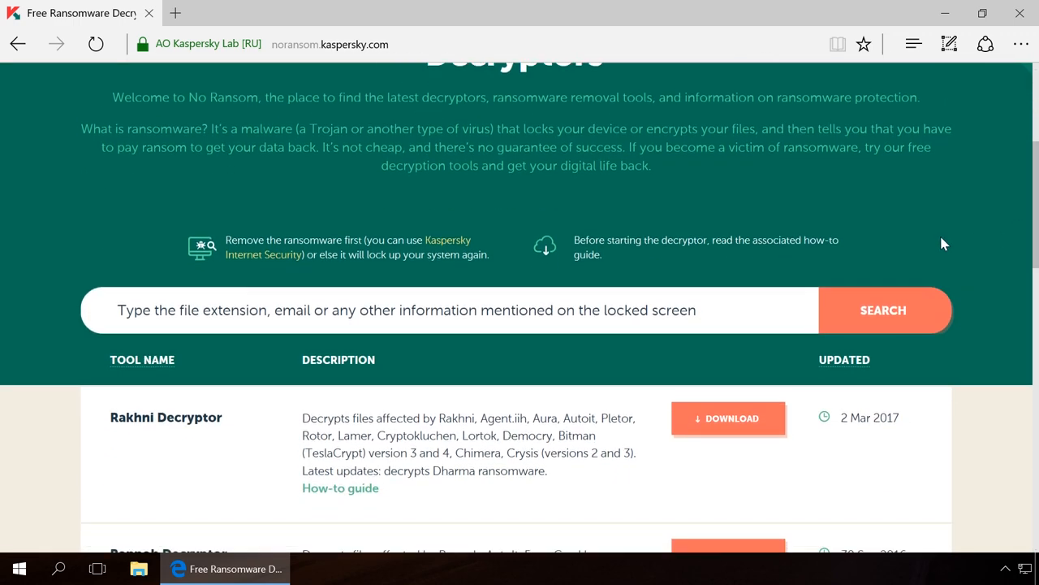
click(366, 309)
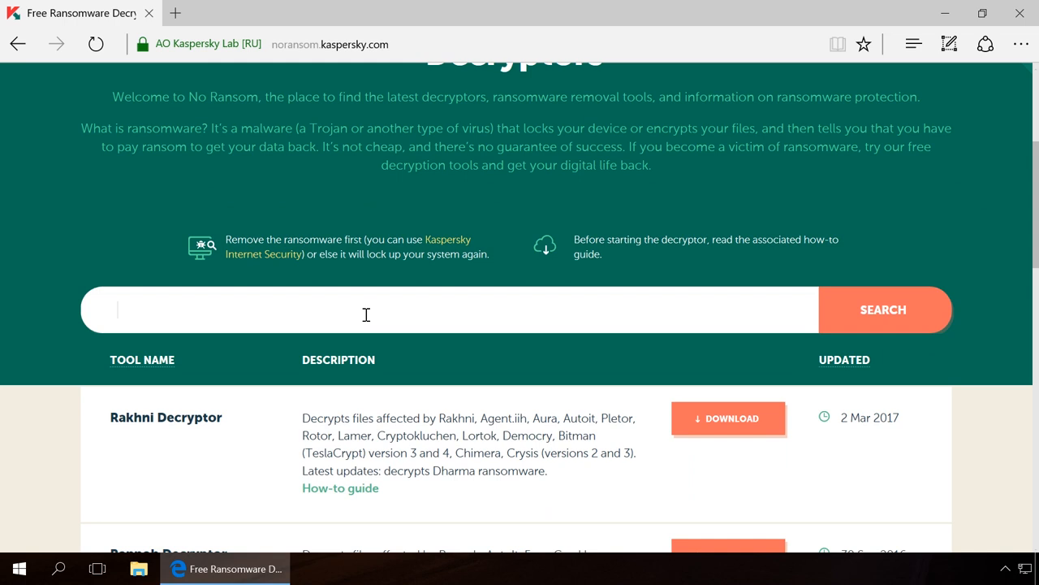
text(xtbl)
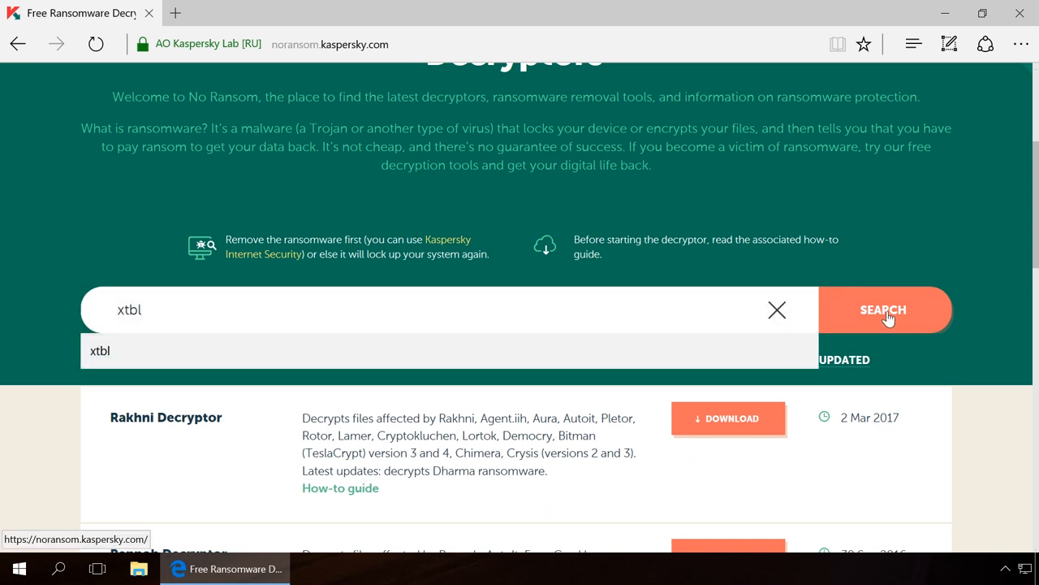
click(884, 308)
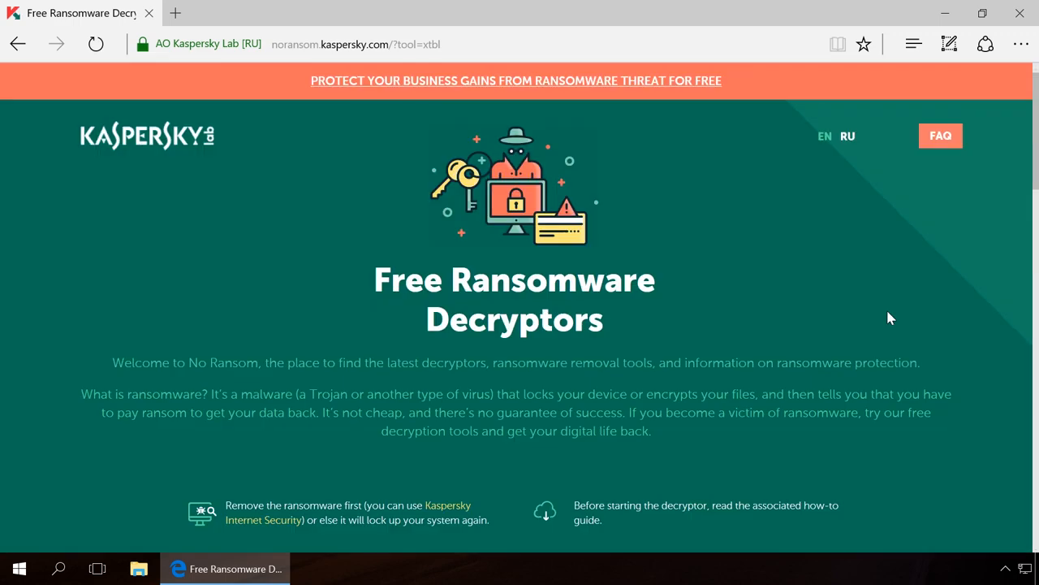
scroll(down, 3)
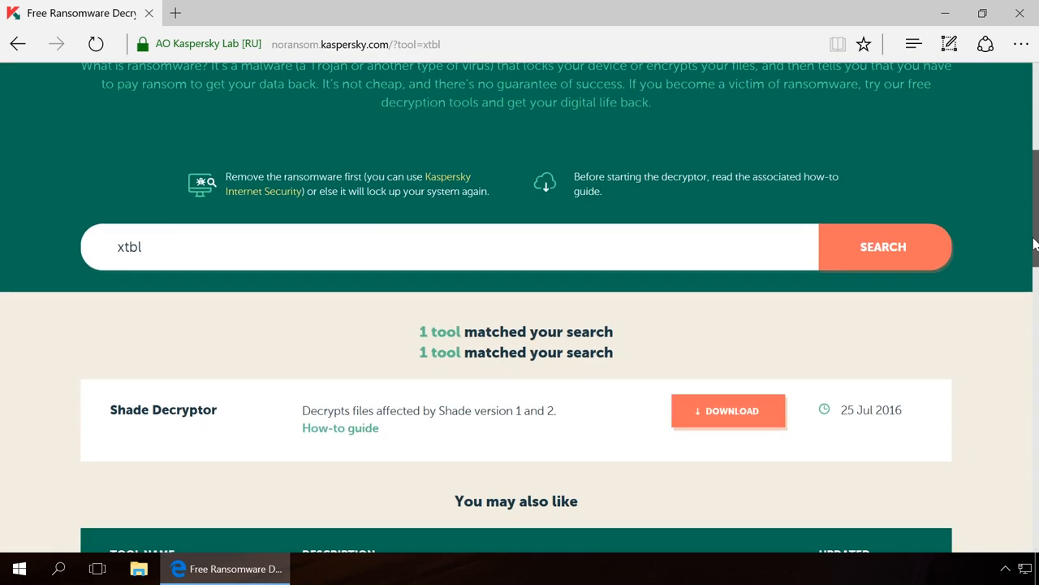
scroll(down, 3)
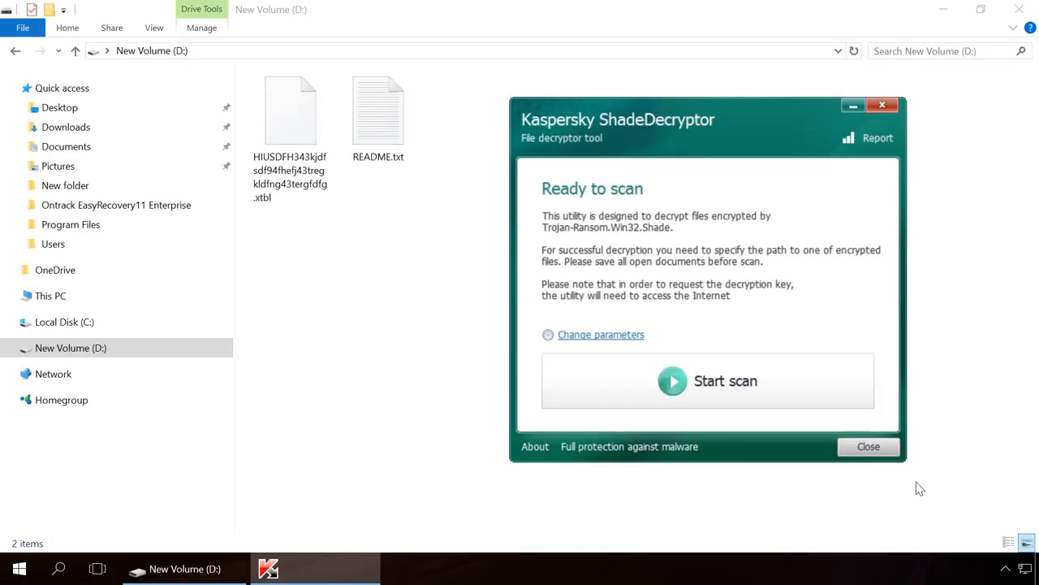
Start a scan with the .xtbl file on D: as sample and acknowledge the ransom-note request
click(708, 380)
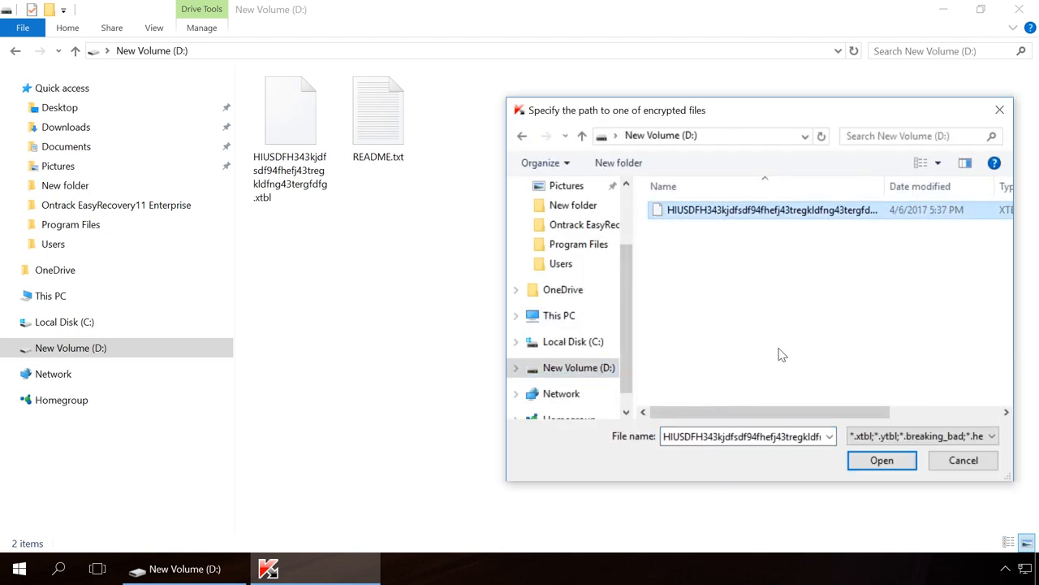
click(882, 460)
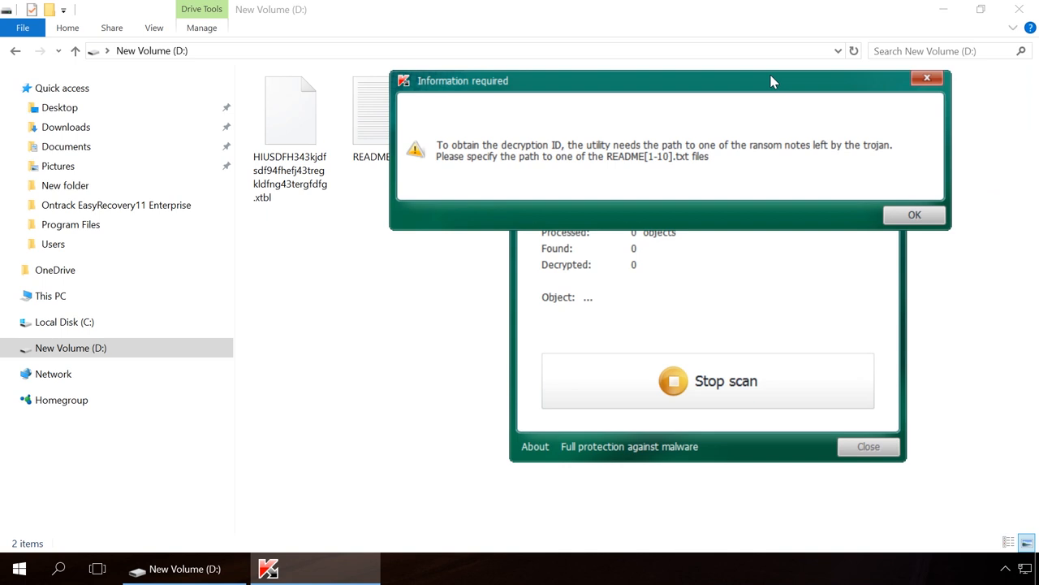
click(914, 214)
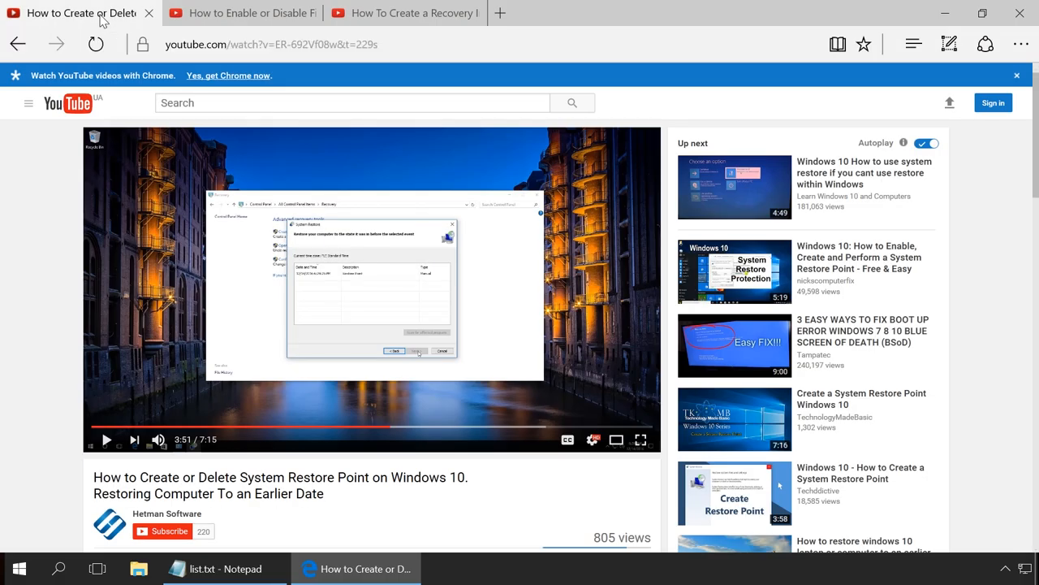
Switch between the System Restore and File History YouTube tutorial tabs
click(240, 13)
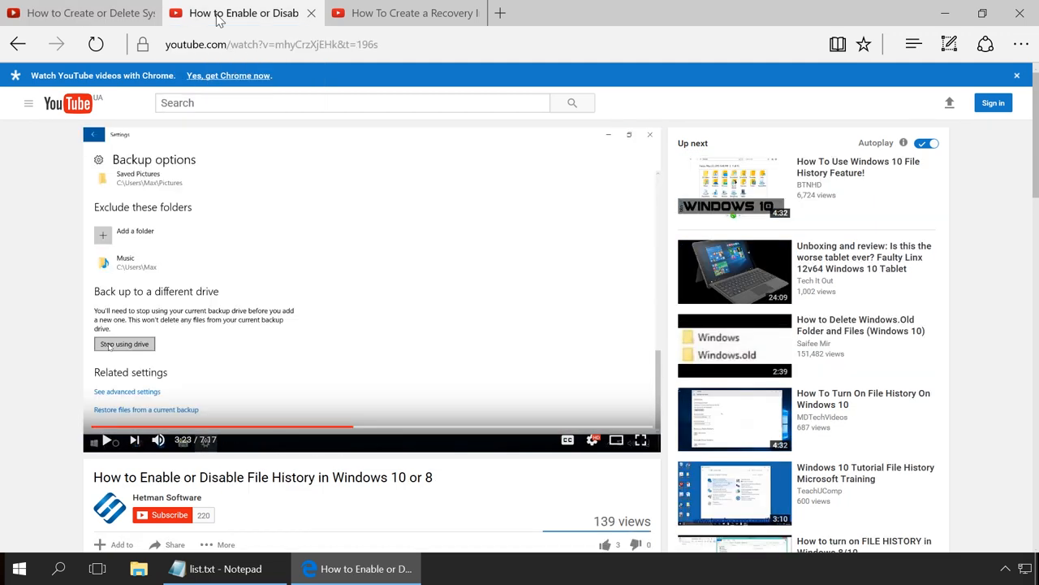
click(403, 13)
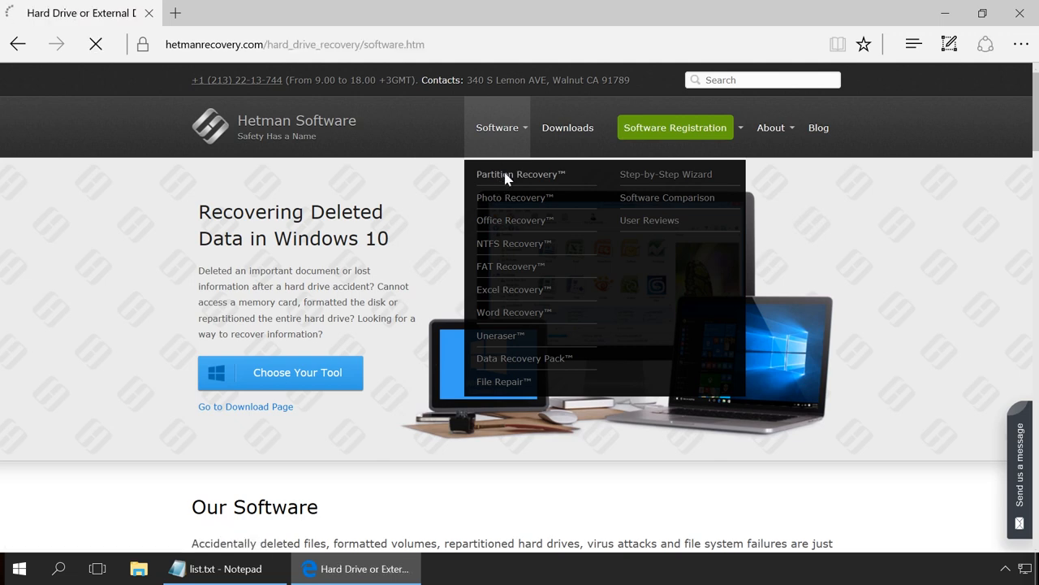
Download Hetman Partition Recovery from its product page on hetmanrecovery.com
click(519, 174)
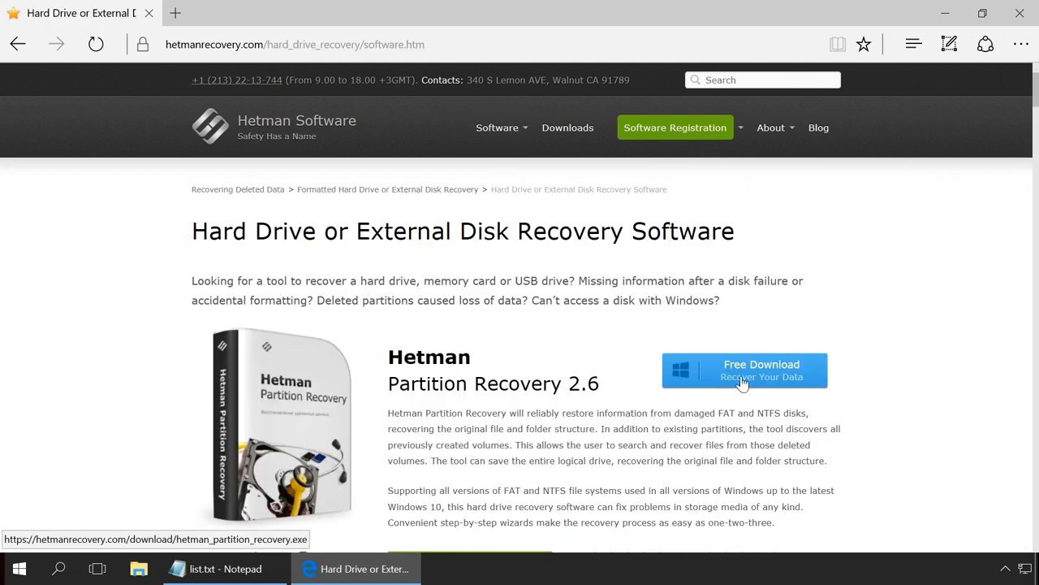
click(744, 370)
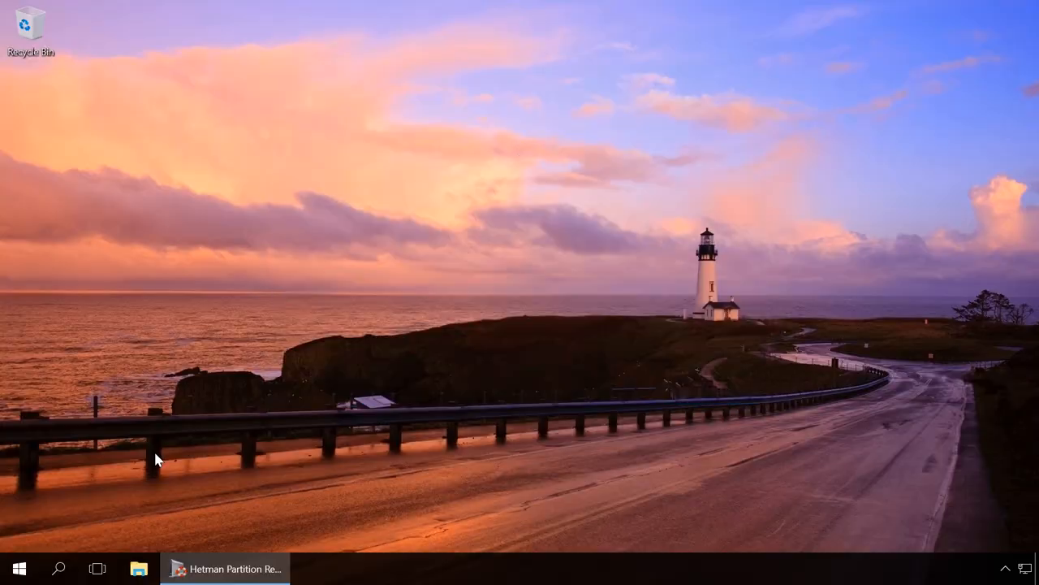
Start the File Recovery Wizard for New Volume (D:) and choose Full analysis
click(224, 569)
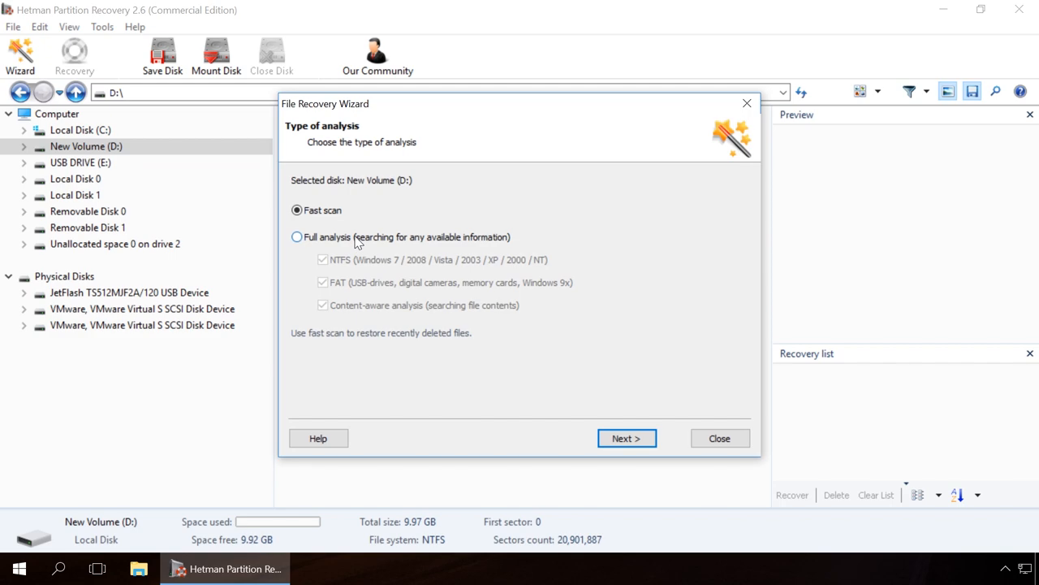
click(297, 237)
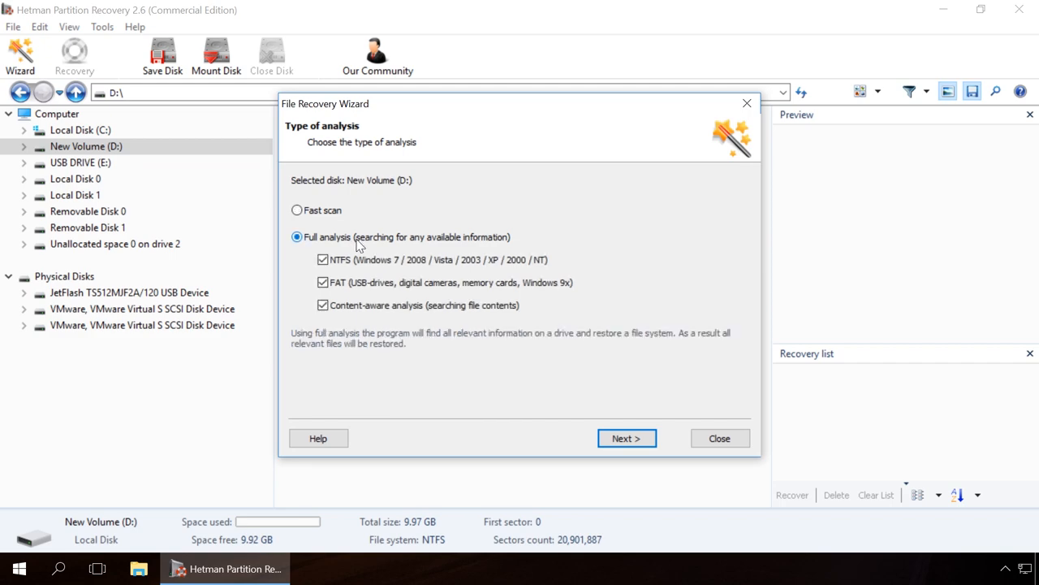